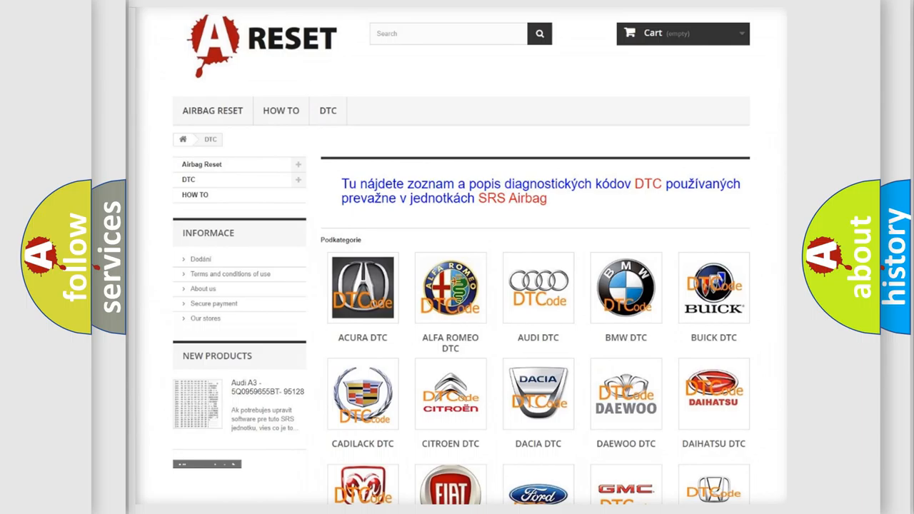
Scroll the DTC brand grid down until the Lexus DTC logo is visible.
scroll(down, 3)
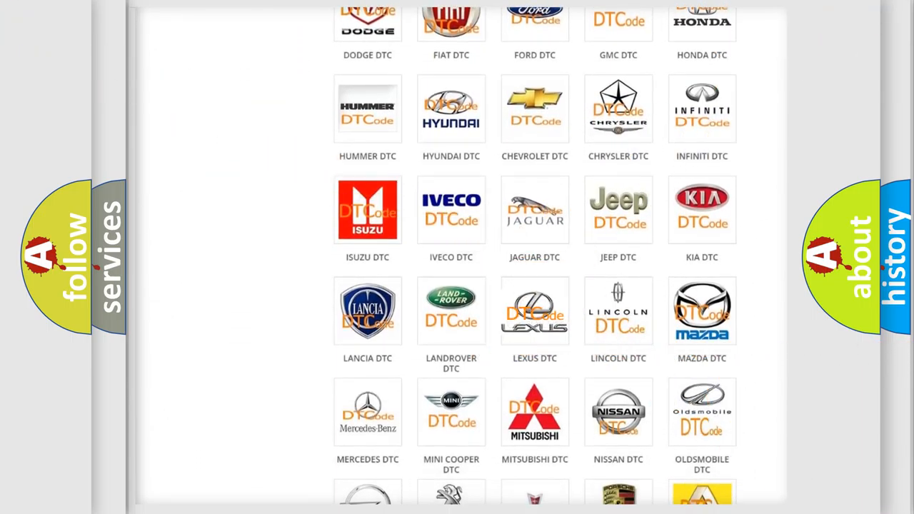
Open the Lexus DTC page and scroll through its code list and back to the top.
click(535, 311)
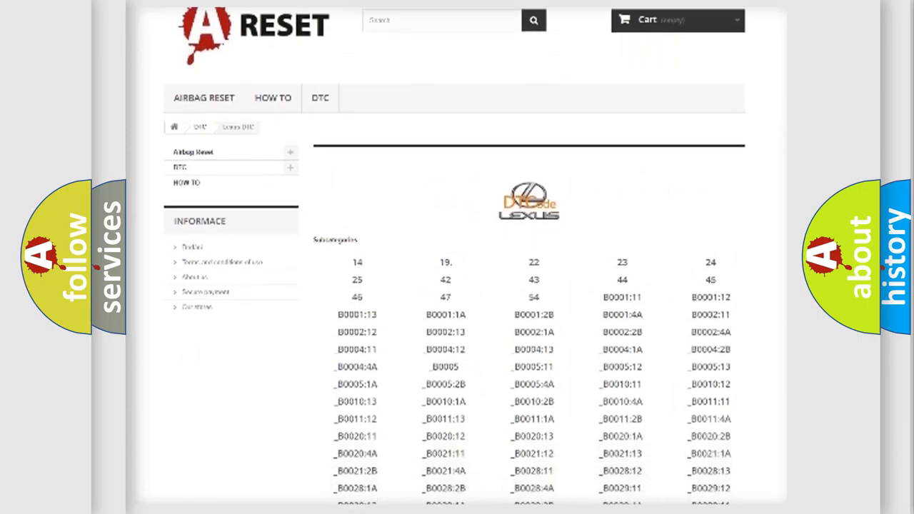
scroll(down, 3)
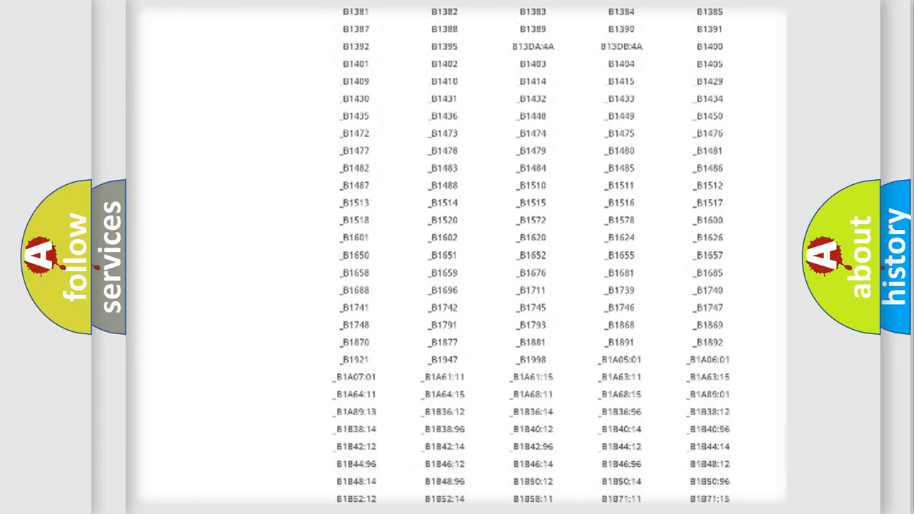
scroll(up, 3)
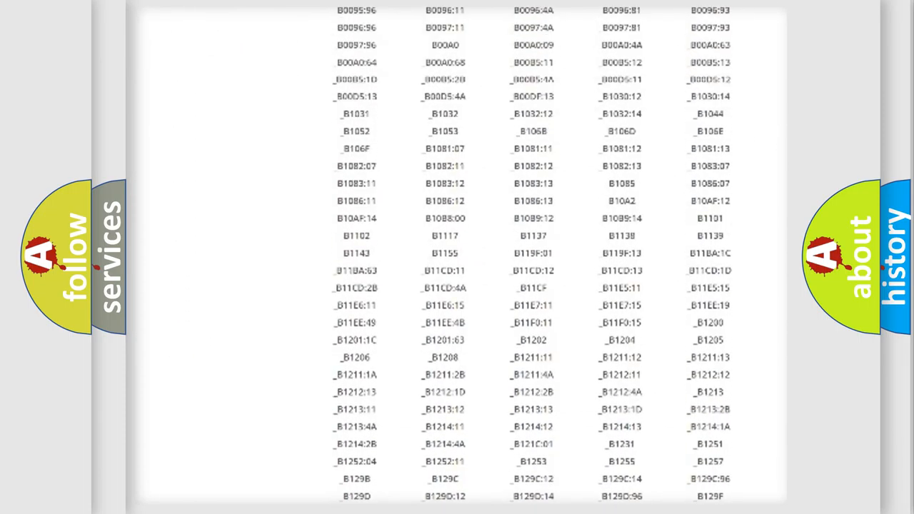
scroll(up, 3)
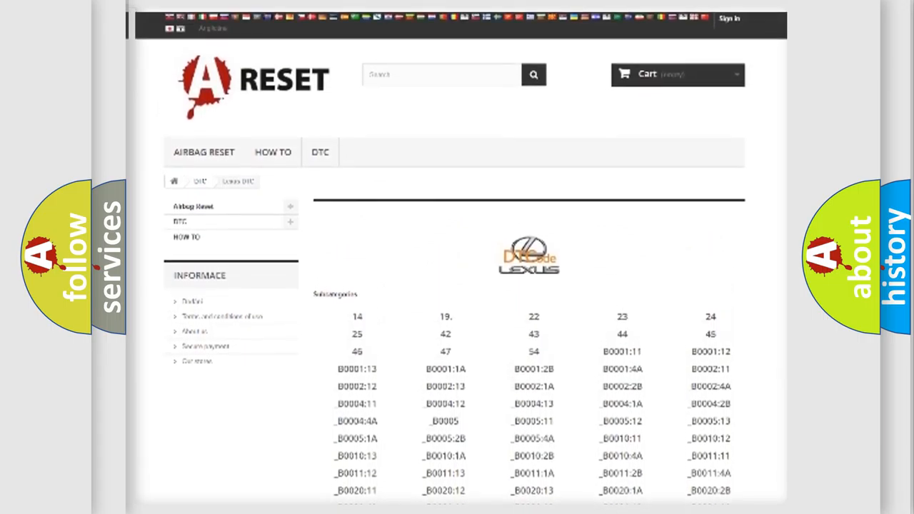